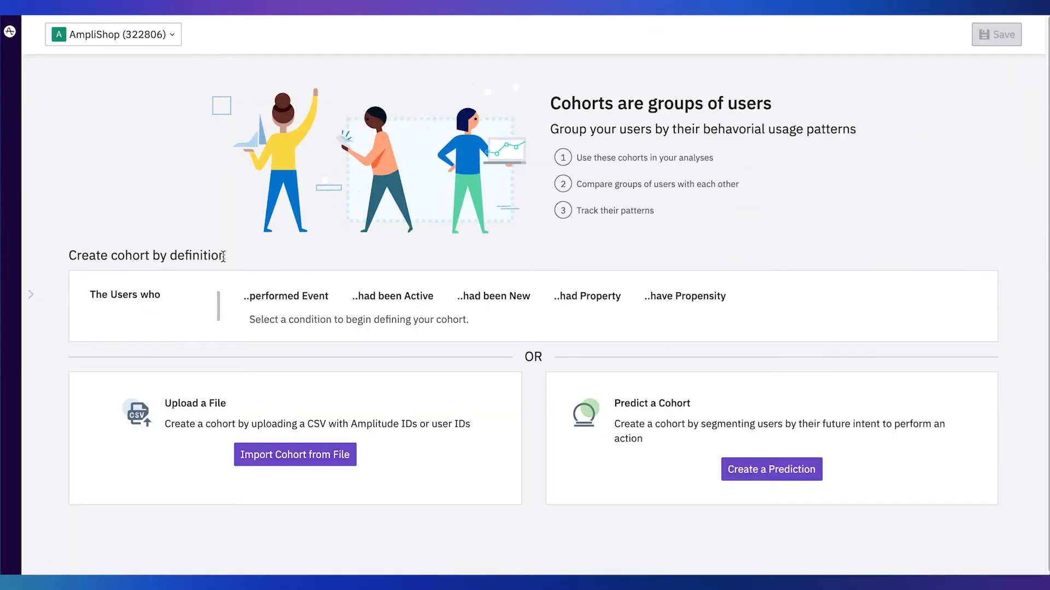
{"action": "mouse_move", "coordinate": [240, 261]}
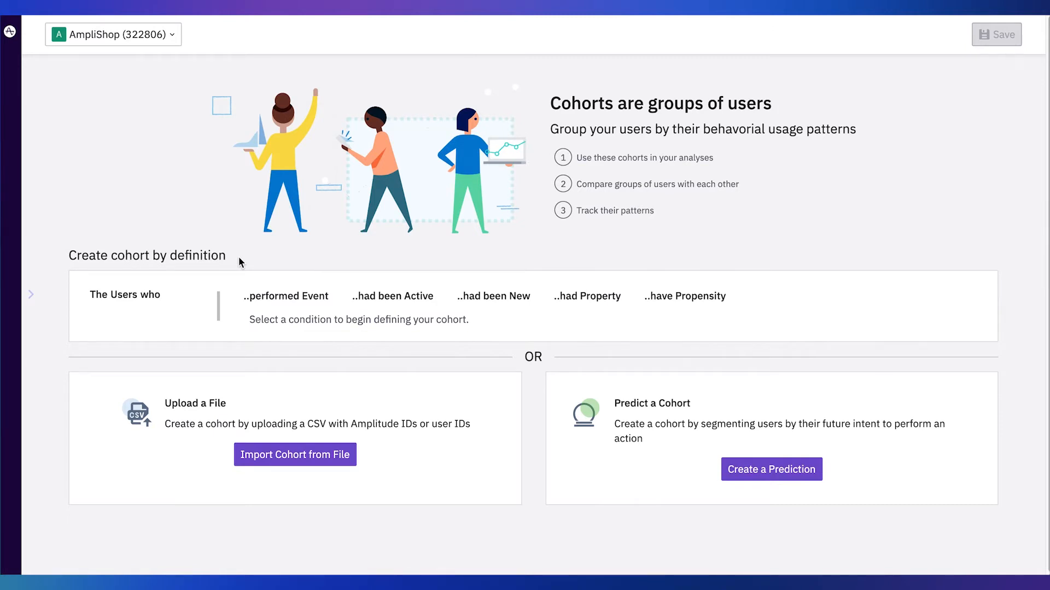
{"action": "mouse_move", "coordinate": [292, 260]}
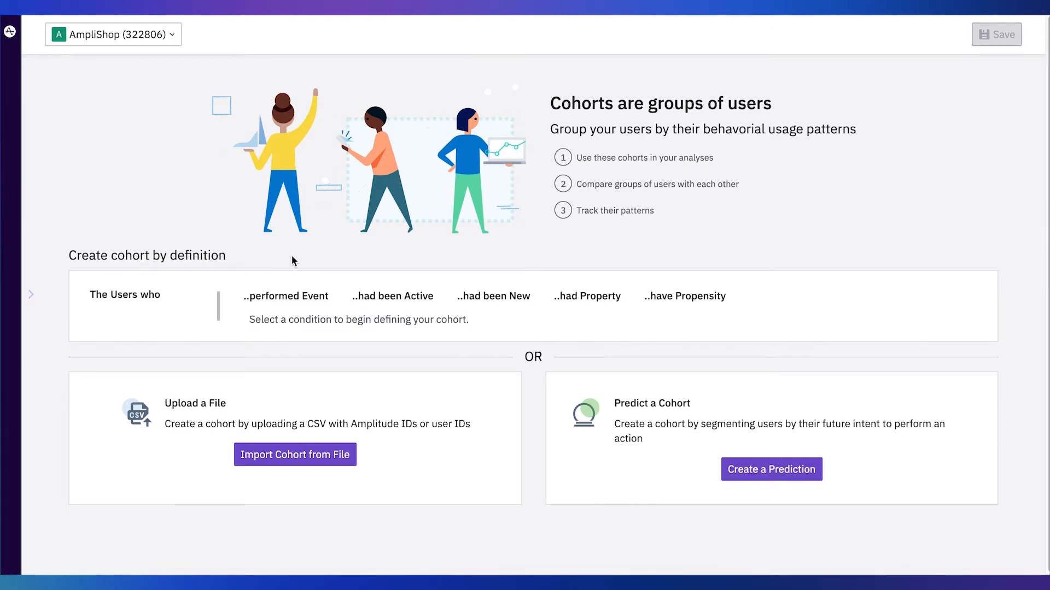
{"action": "mouse_move", "coordinate": [286, 296]}
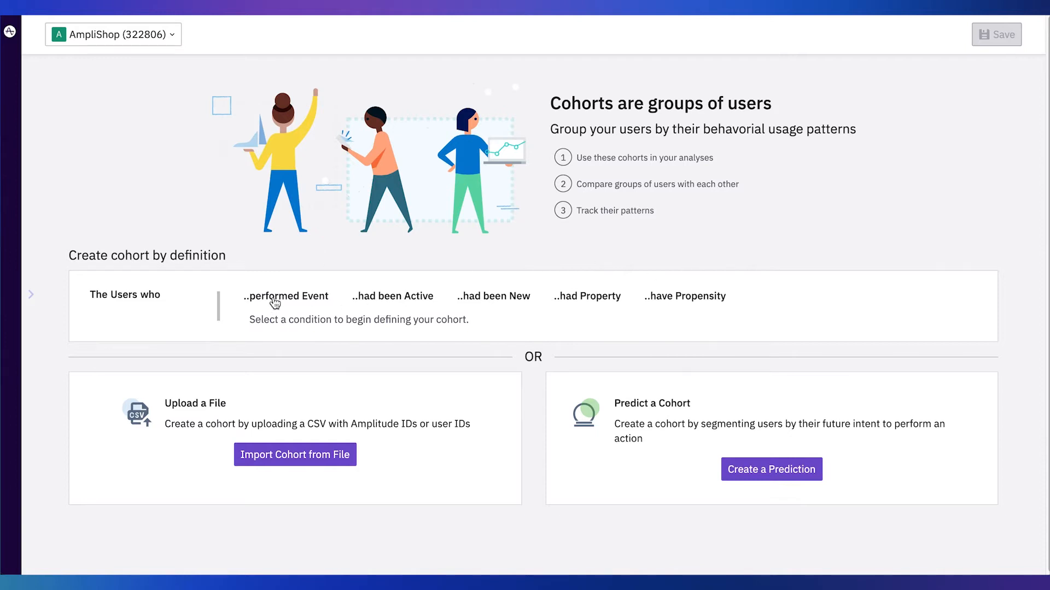
Target users who did Add to Cart but not Complete Purchase, then begin saving
{"action": "left_click", "coordinate": [286, 296]}
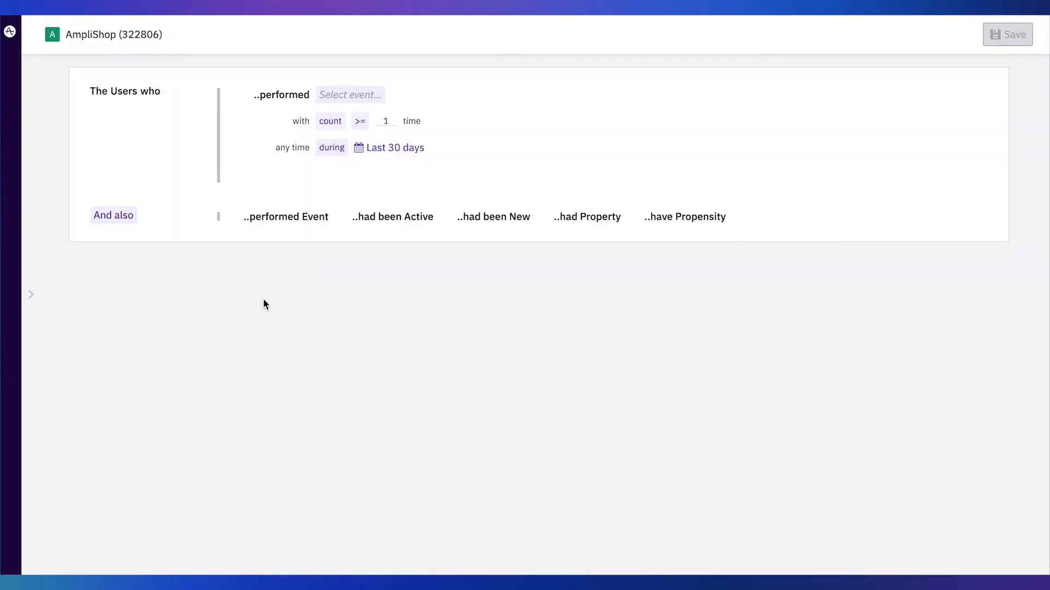
{"action": "left_click", "coordinate": [349, 94]}
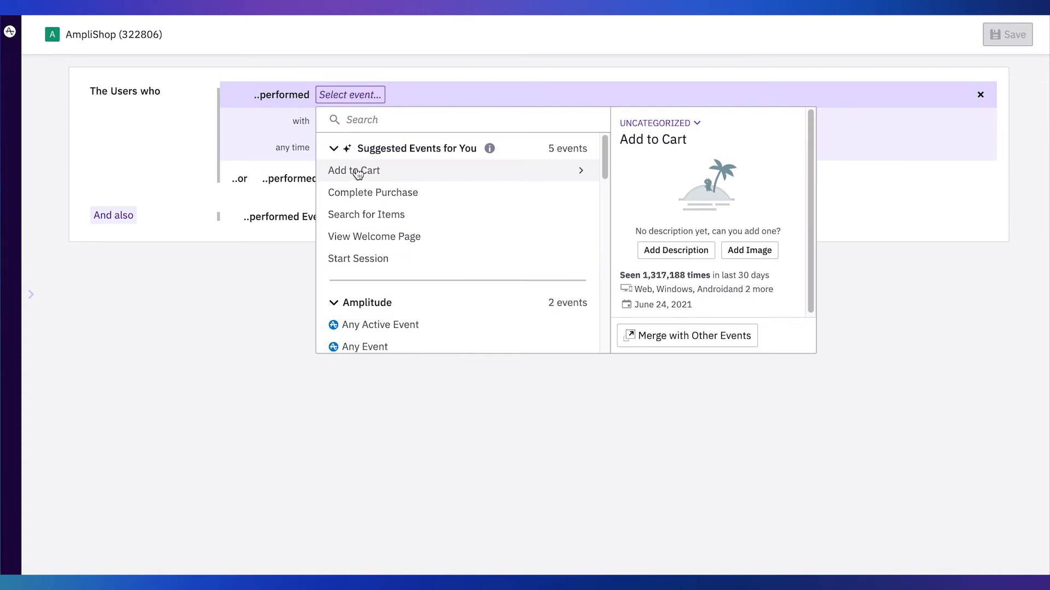
{"action": "left_click", "coordinate": [354, 170]}
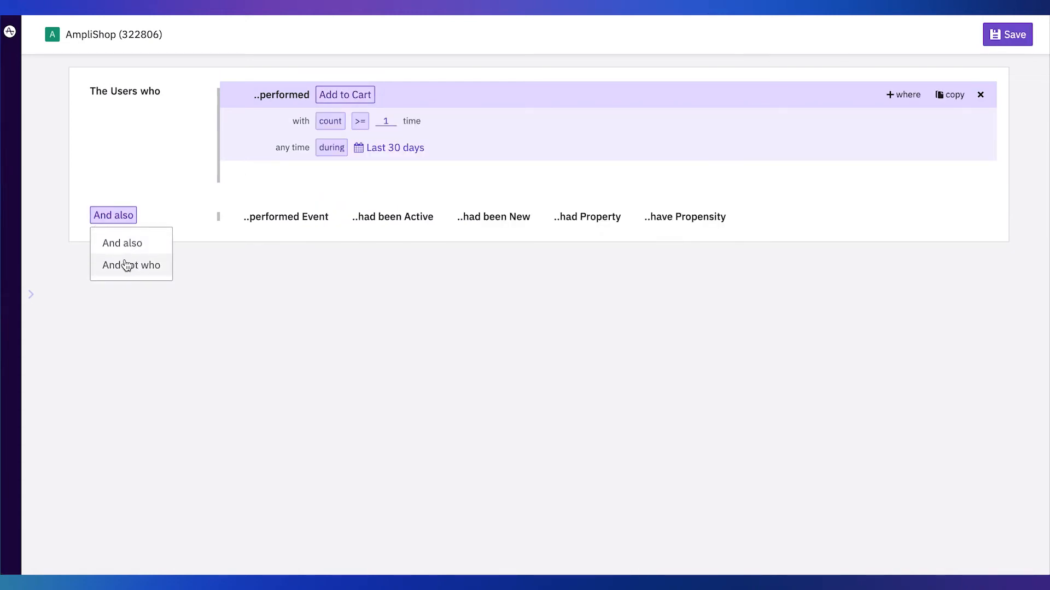
{"action": "left_click", "coordinate": [131, 265]}
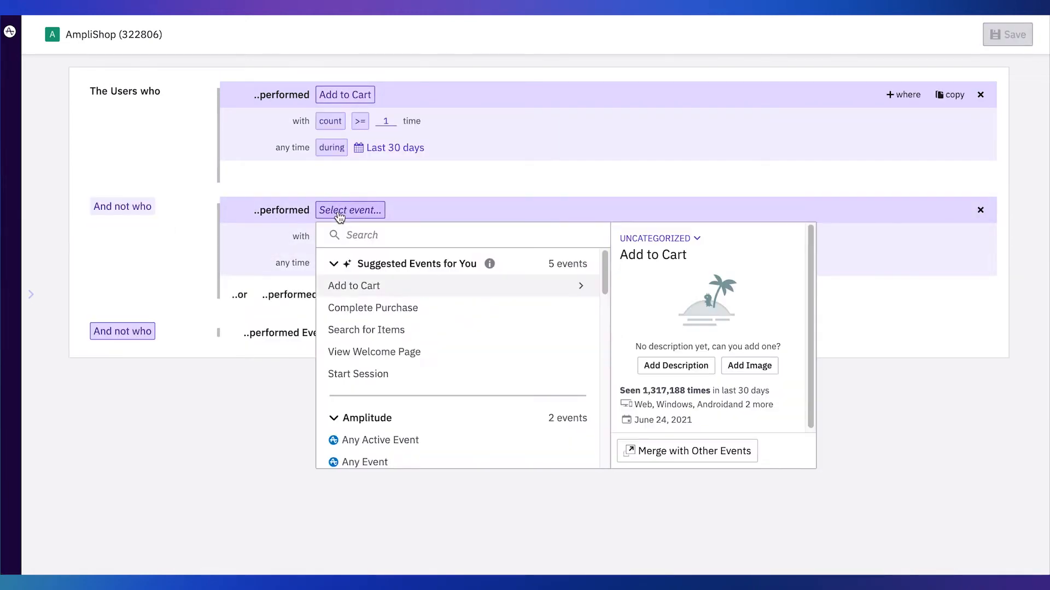
{"action": "left_click", "coordinate": [373, 308]}
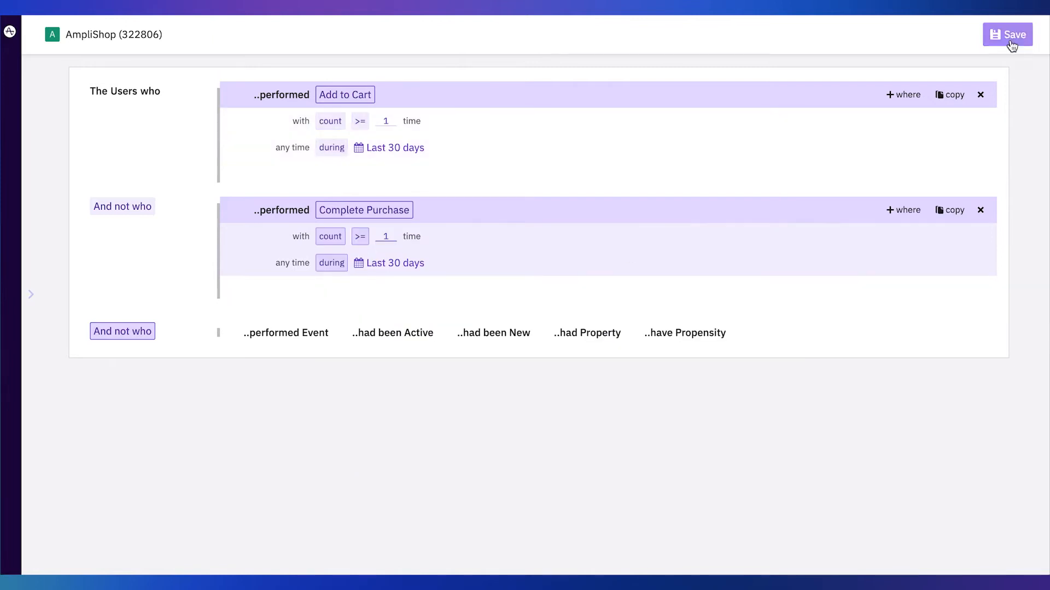
{"action": "left_click", "coordinate": [1007, 34]}
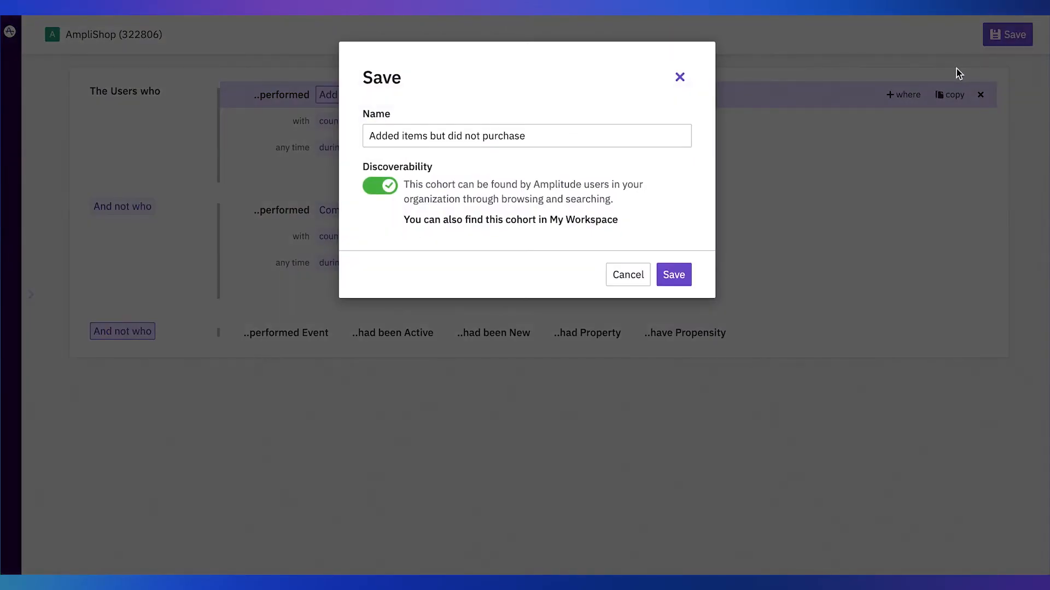
{"action": "mouse_move", "coordinate": [942, 73]}
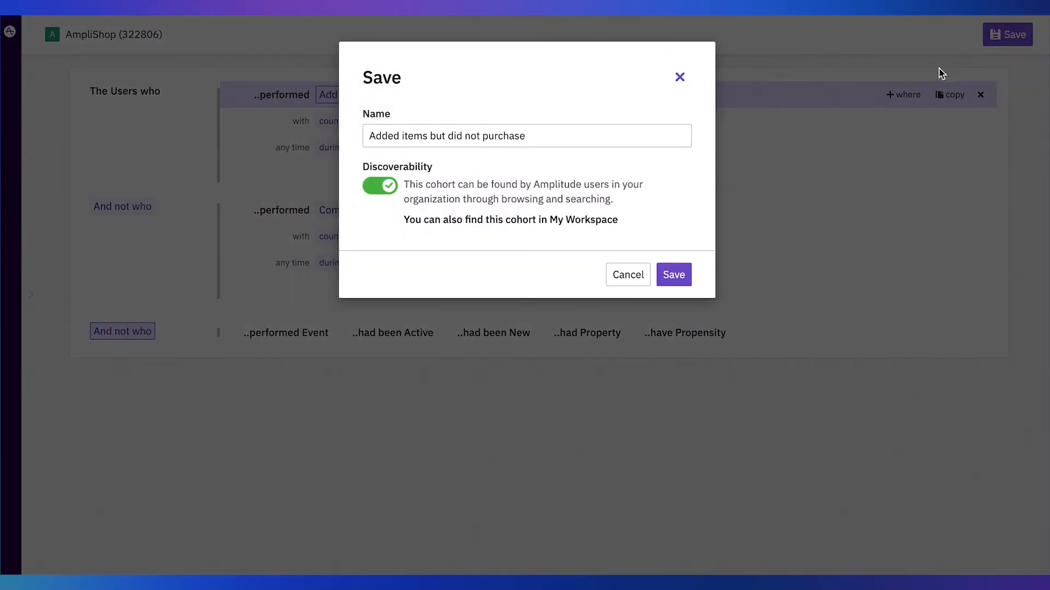
Save the cohort under its suggested name and review its 99,705-user details
{"action": "left_click", "coordinate": [674, 274]}
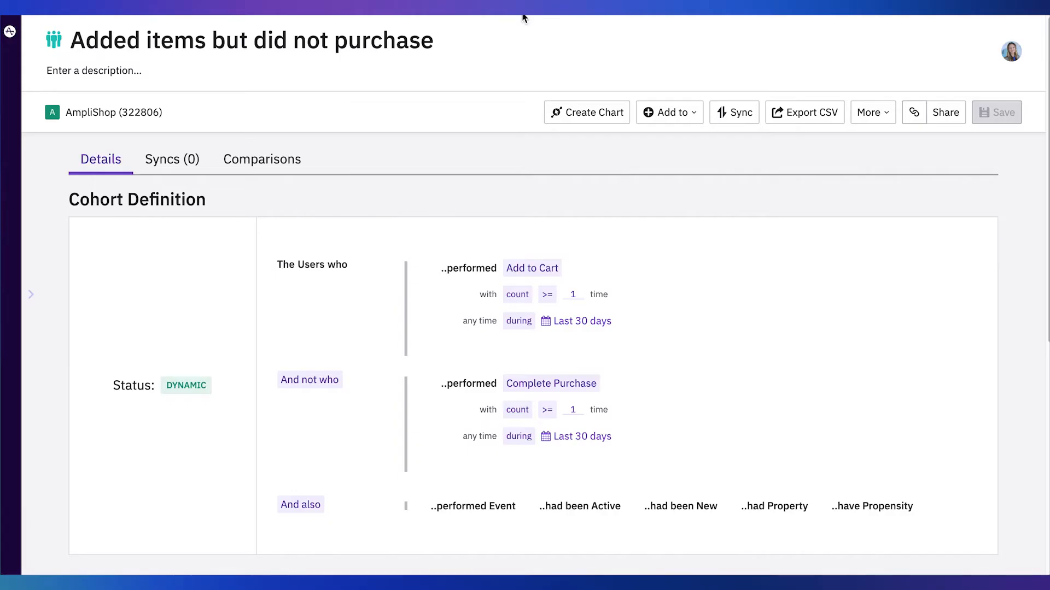
{"action": "scroll", "scroll_direction": "down", "scroll_amount": 3}
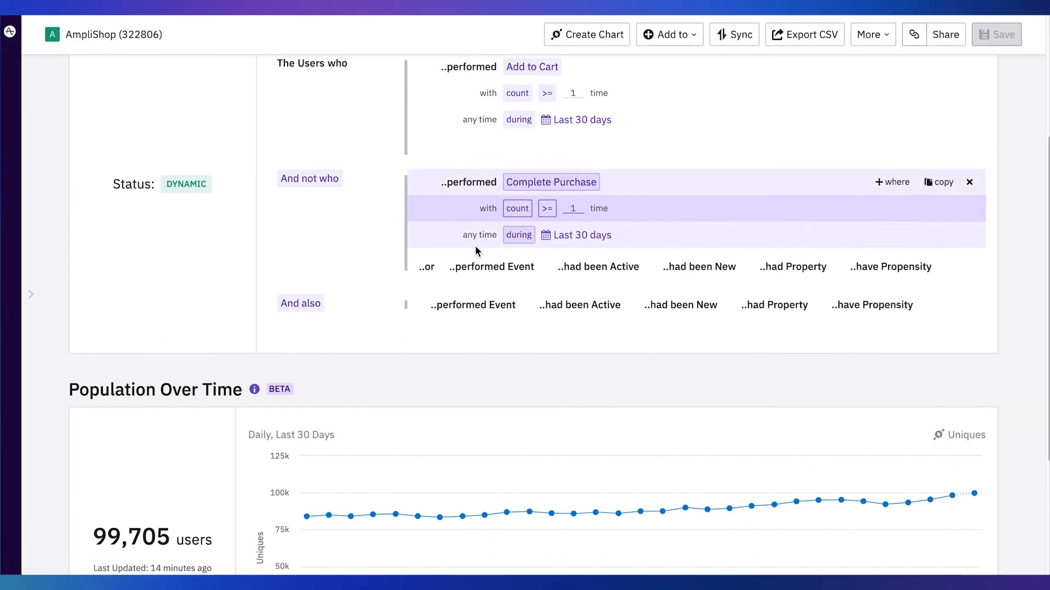
{"action": "scroll", "scroll_direction": "down", "scroll_amount": 3}
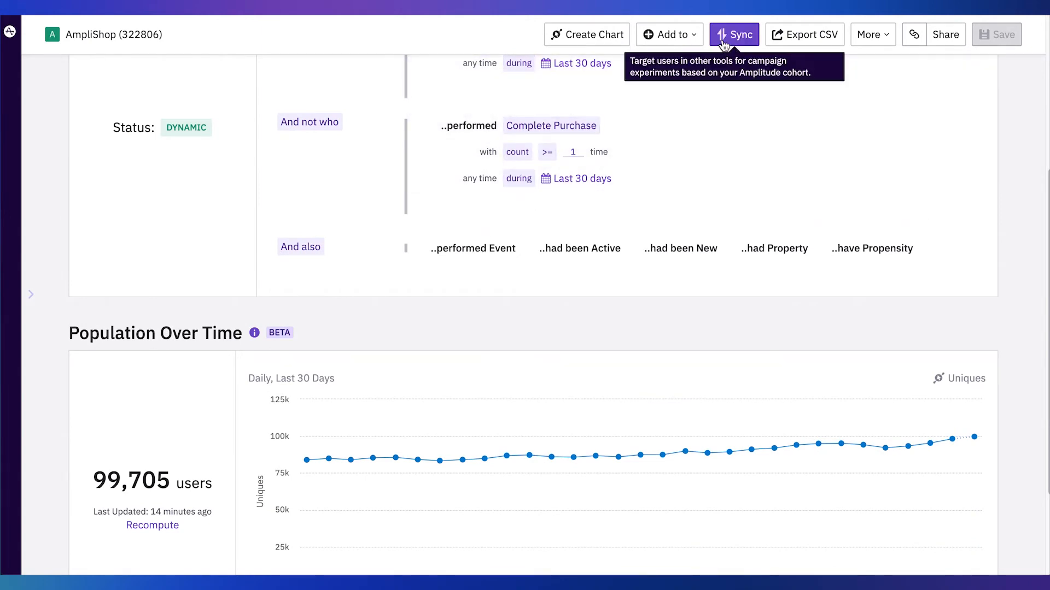
Look at the cohort's sync options without syncing, then expand the navigation sidebar
{"action": "left_click", "coordinate": [733, 34]}
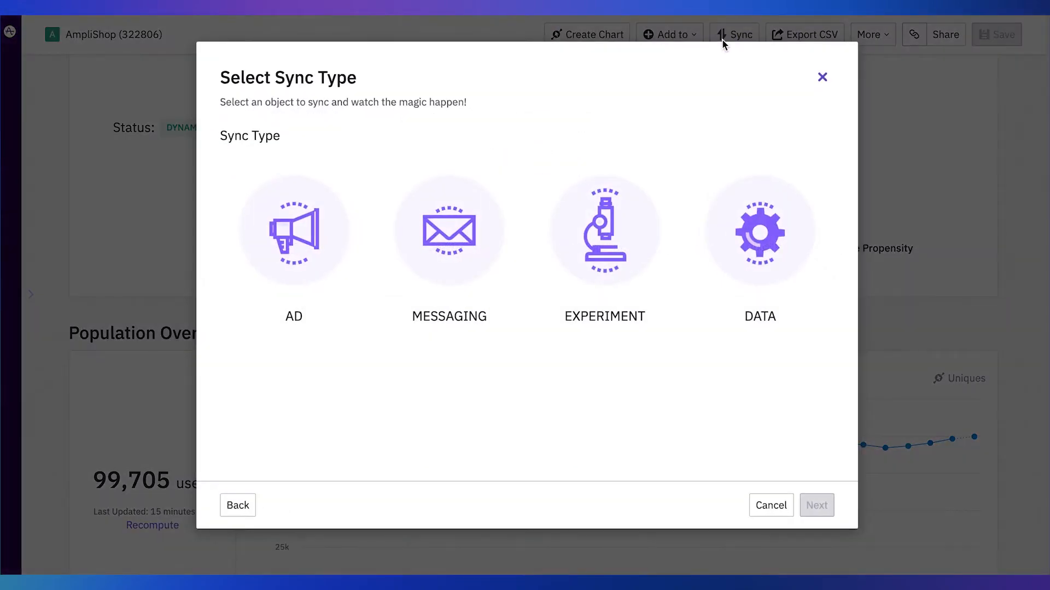
{"action": "left_click", "coordinate": [822, 77]}
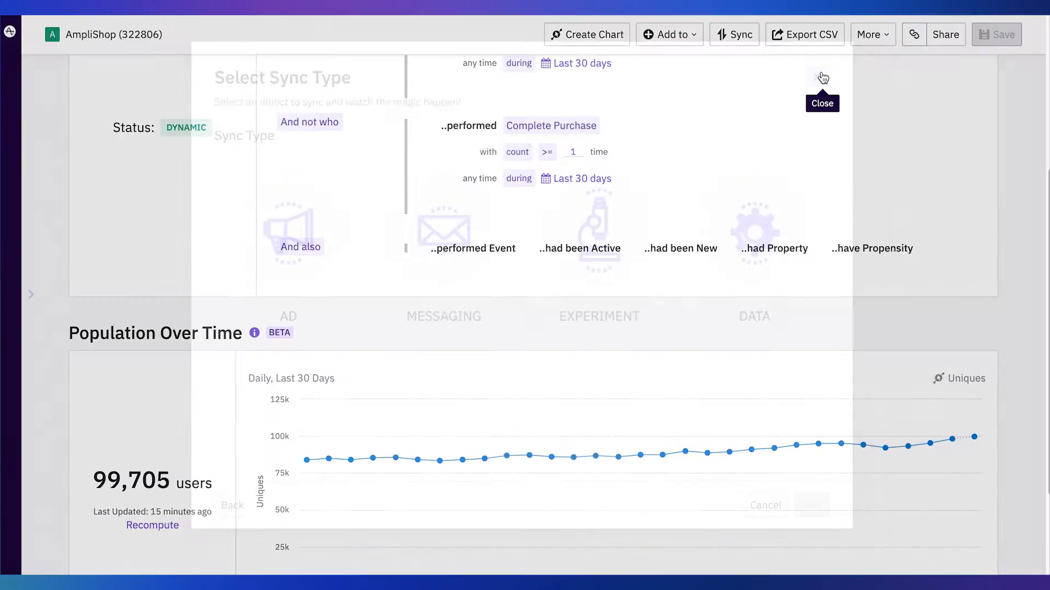
{"action": "left_click", "coordinate": [821, 103]}
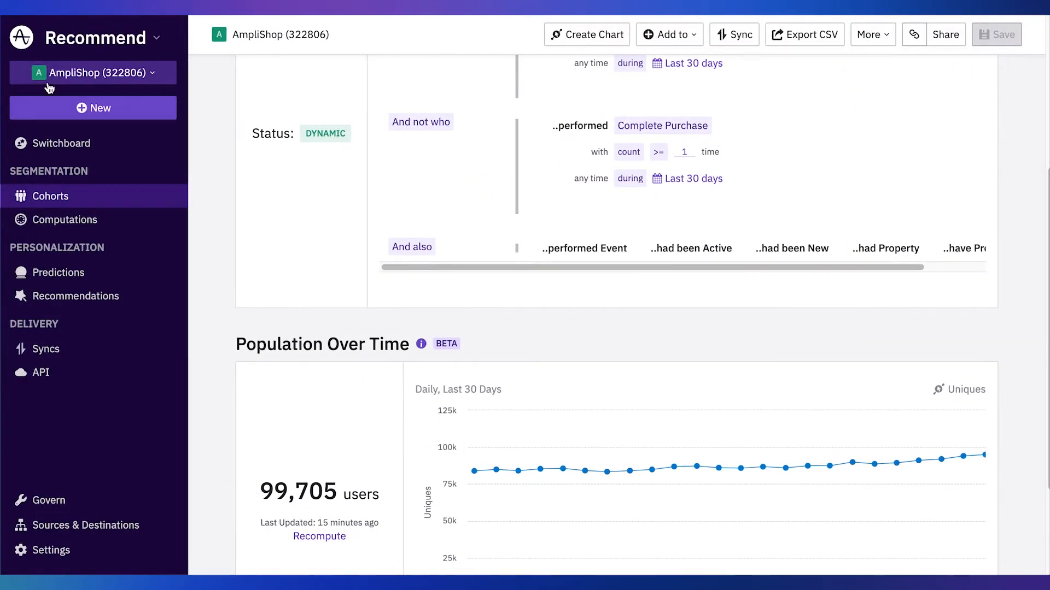
Go to Computations under Segmentation in the sidebar
{"action": "left_click", "coordinate": [66, 219]}
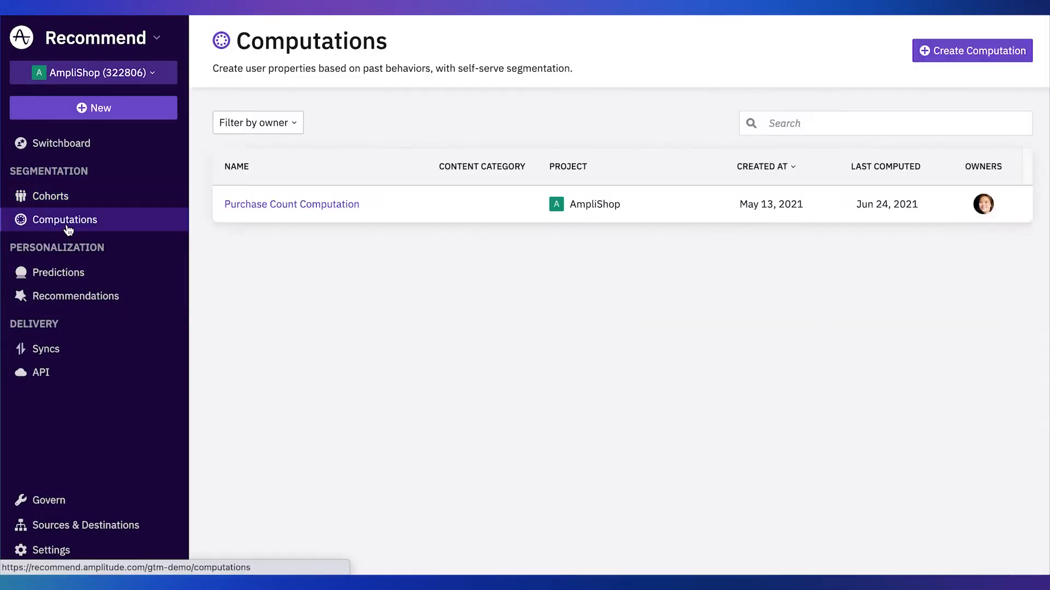
{"action": "mouse_move", "coordinate": [117, 208]}
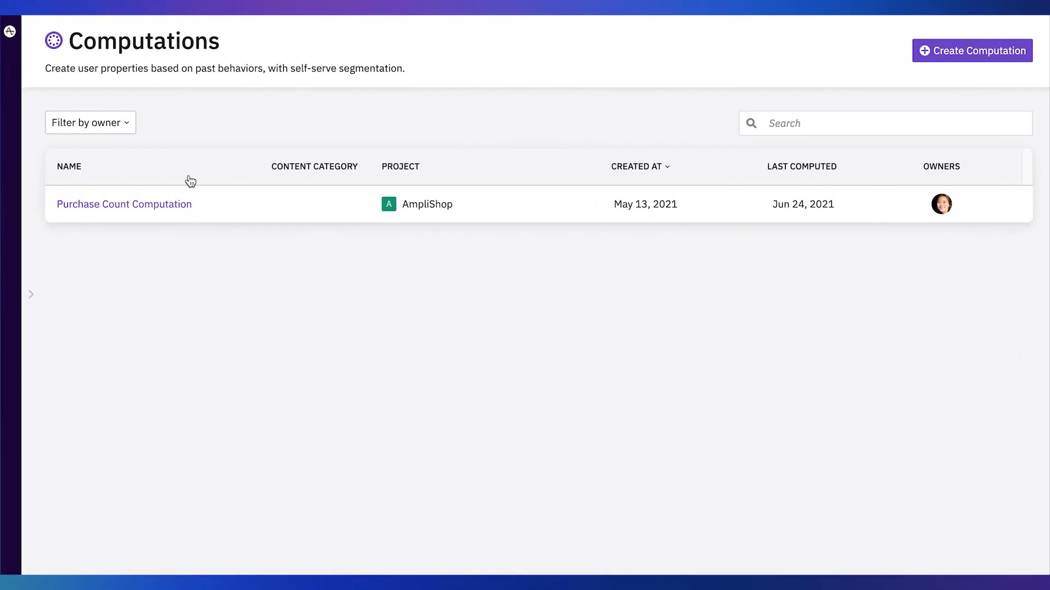
{"action": "mouse_move", "coordinate": [972, 51]}
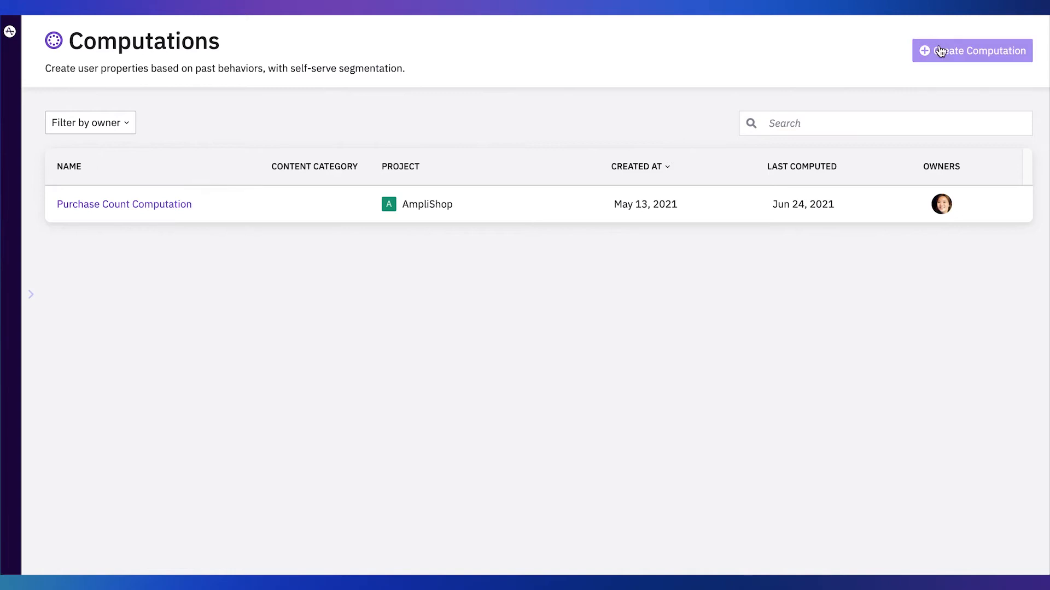
Start a new computation and choose the COUNT type
{"action": "left_click", "coordinate": [972, 50]}
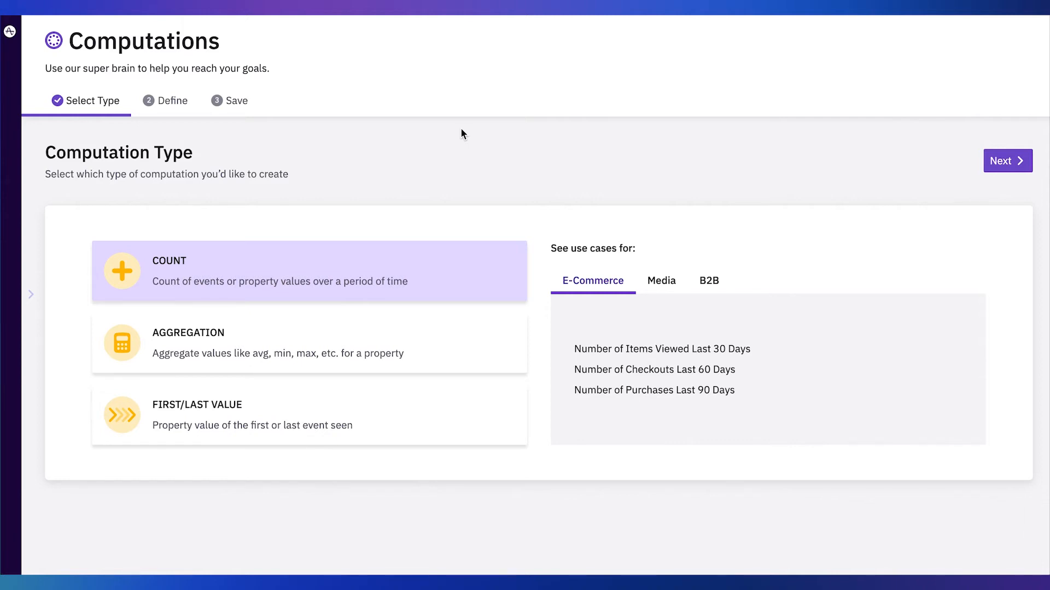
{"action": "mouse_move", "coordinate": [458, 281]}
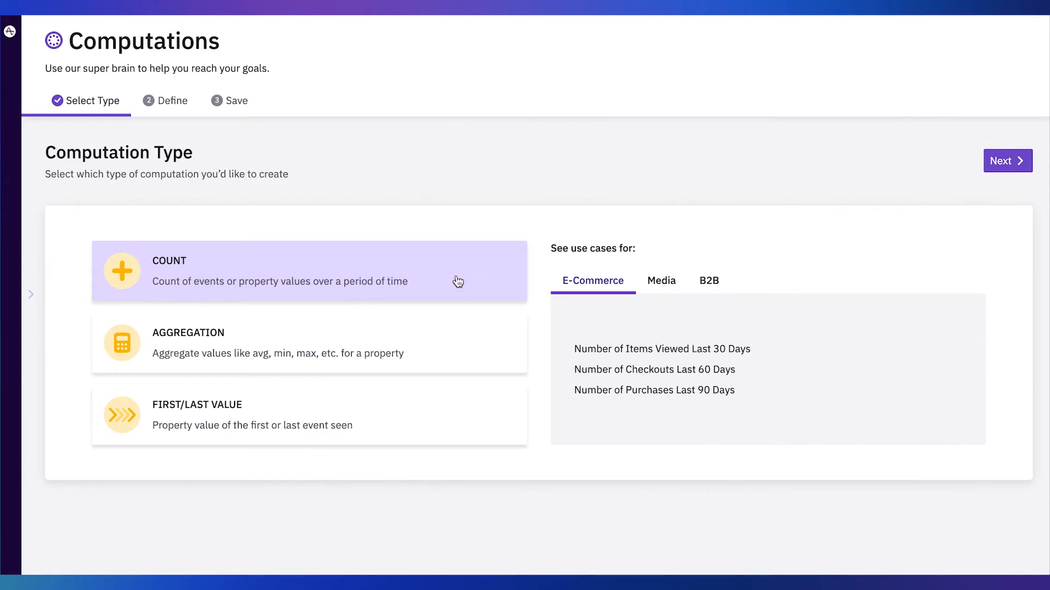
{"action": "mouse_move", "coordinate": [420, 269]}
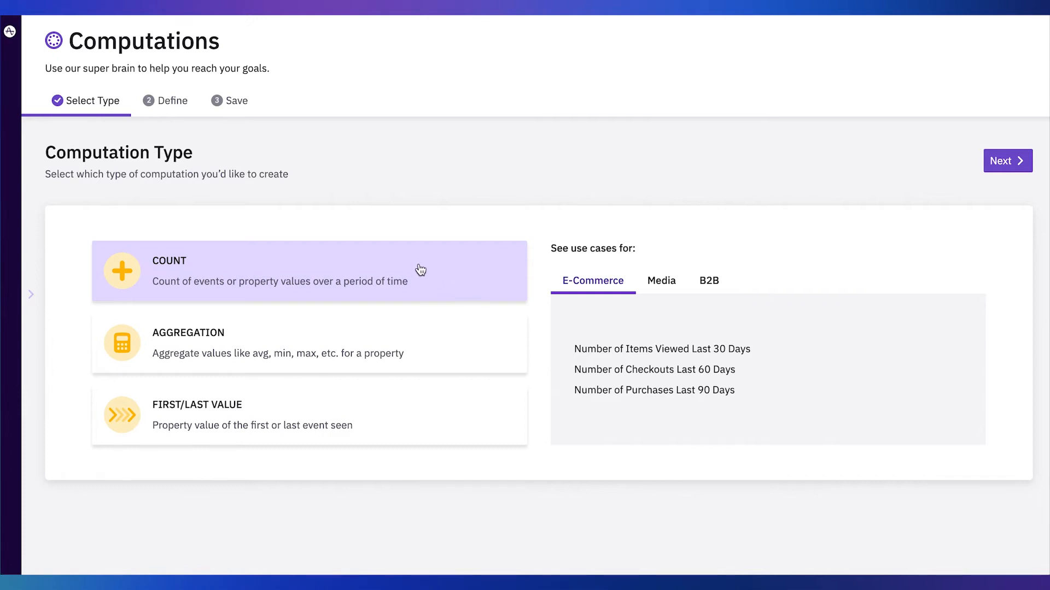
{"action": "mouse_move", "coordinate": [450, 407]}
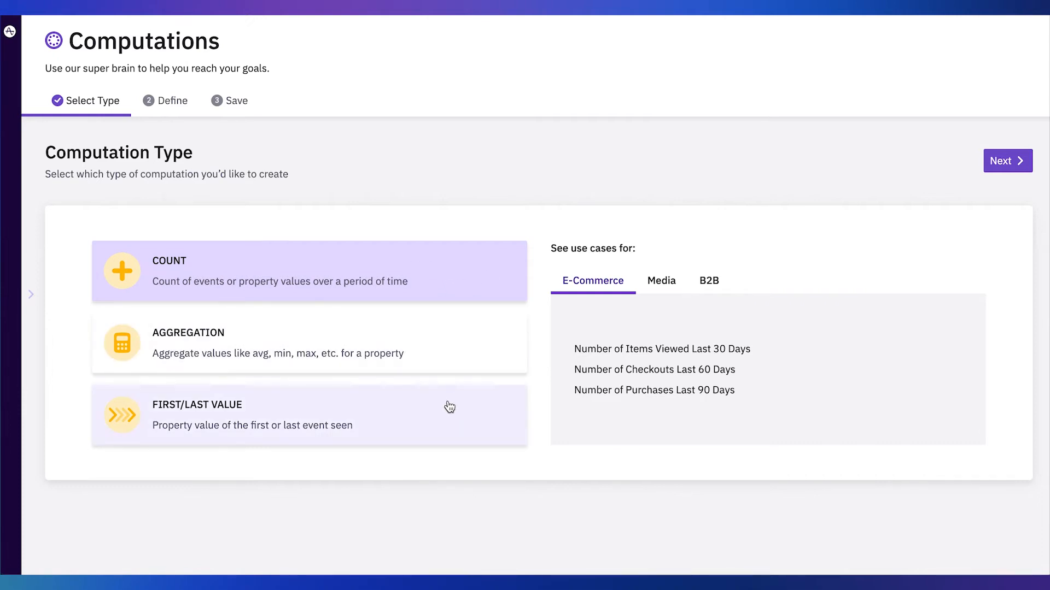
{"action": "mouse_move", "coordinate": [513, 293]}
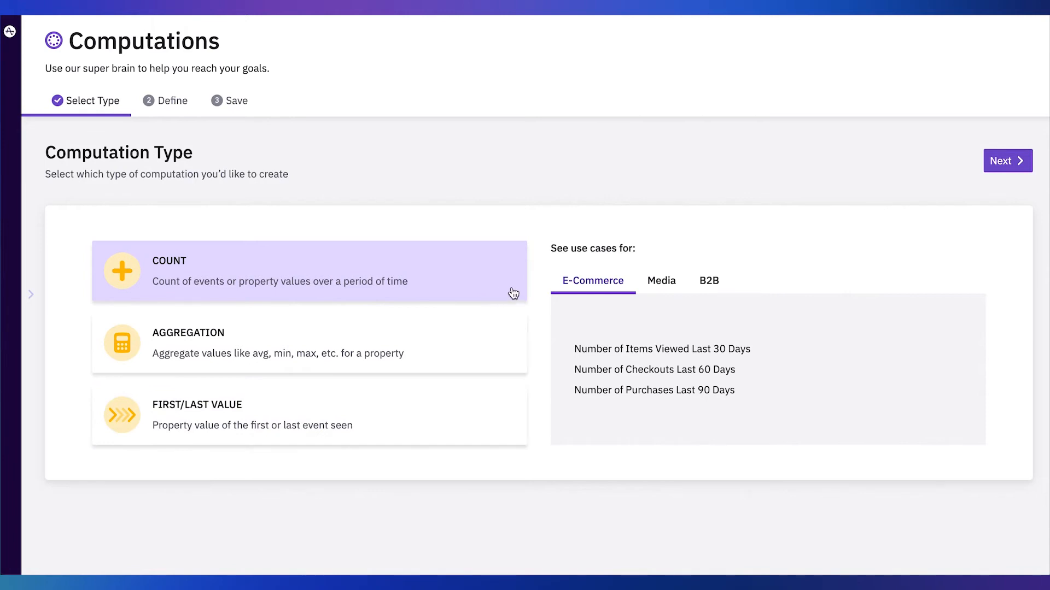
{"action": "mouse_move", "coordinate": [1007, 161]}
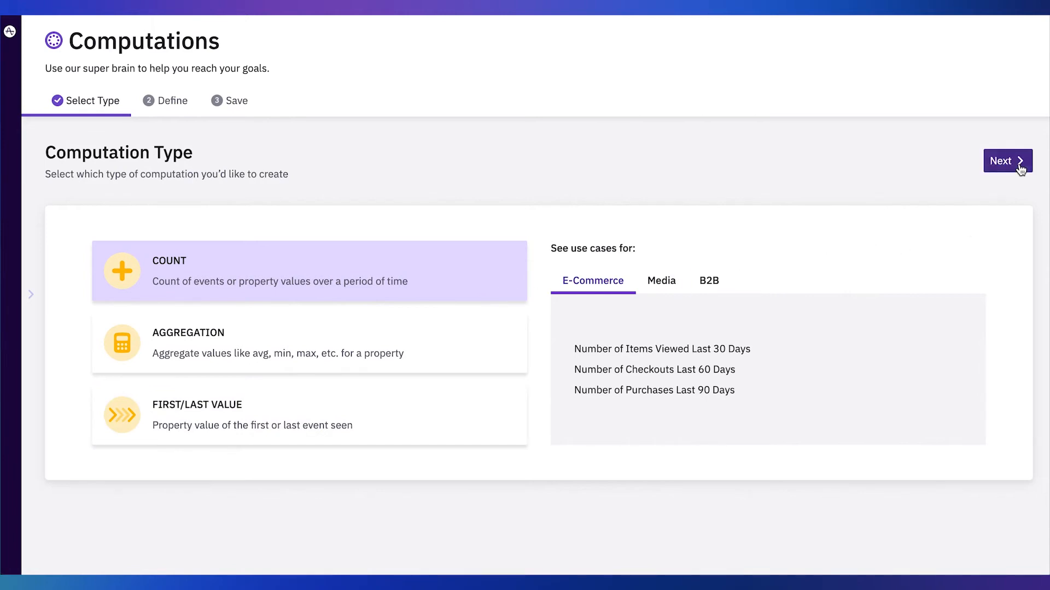
{"action": "left_click", "coordinate": [1000, 160]}
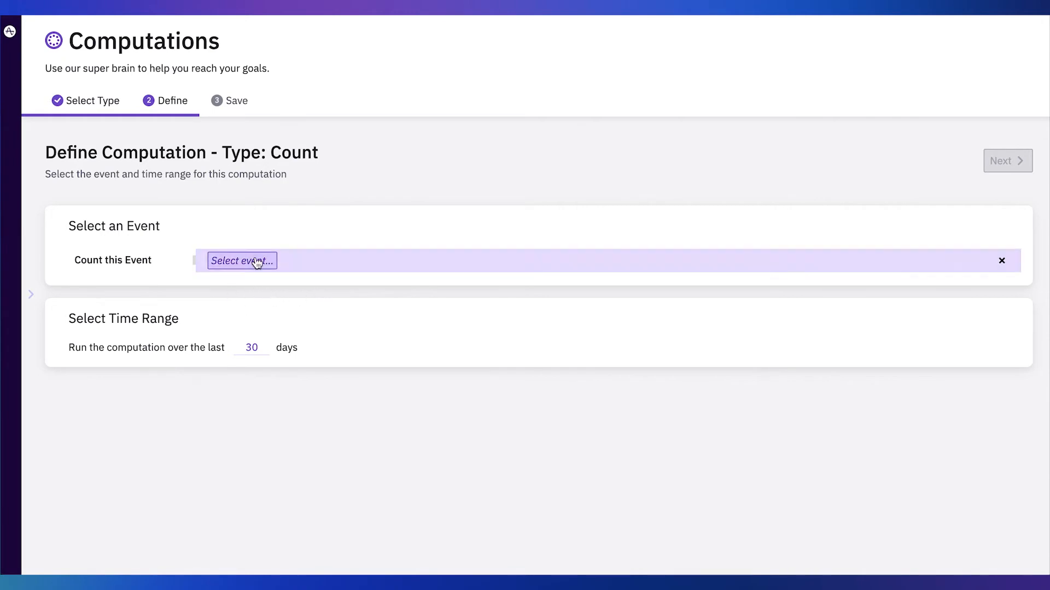
Count Complete Purchase events over a 30-day range and continue
{"action": "left_click", "coordinate": [241, 260]}
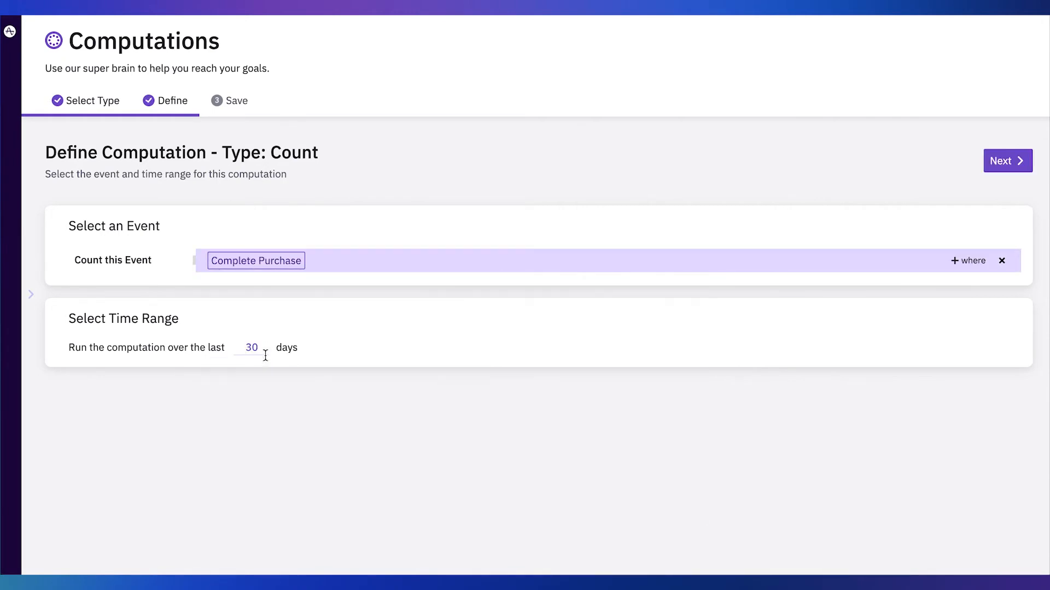
{"action": "mouse_move", "coordinate": [621, 283]}
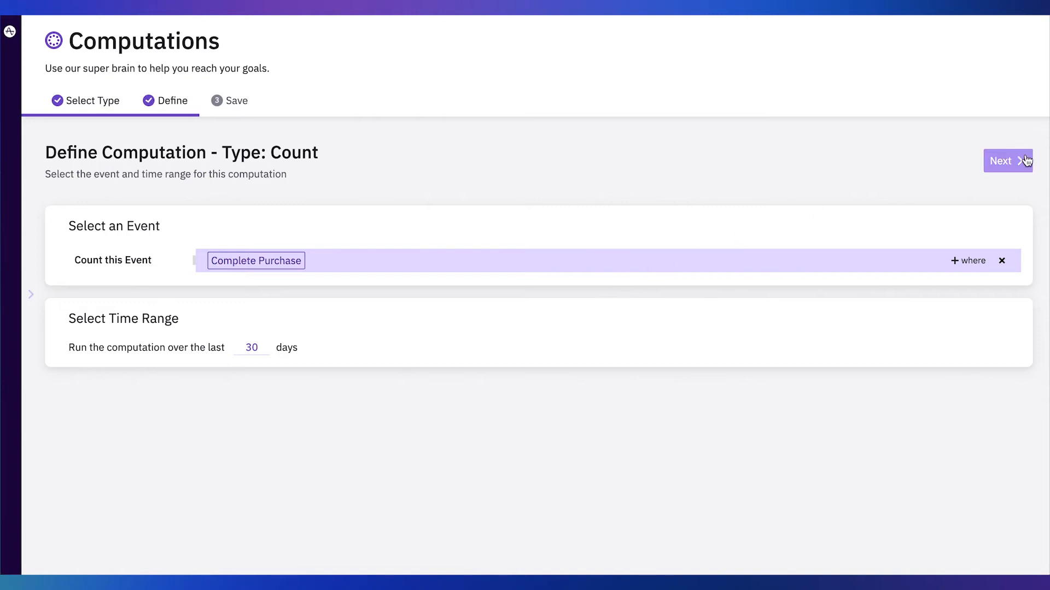
{"action": "left_click", "coordinate": [1008, 161]}
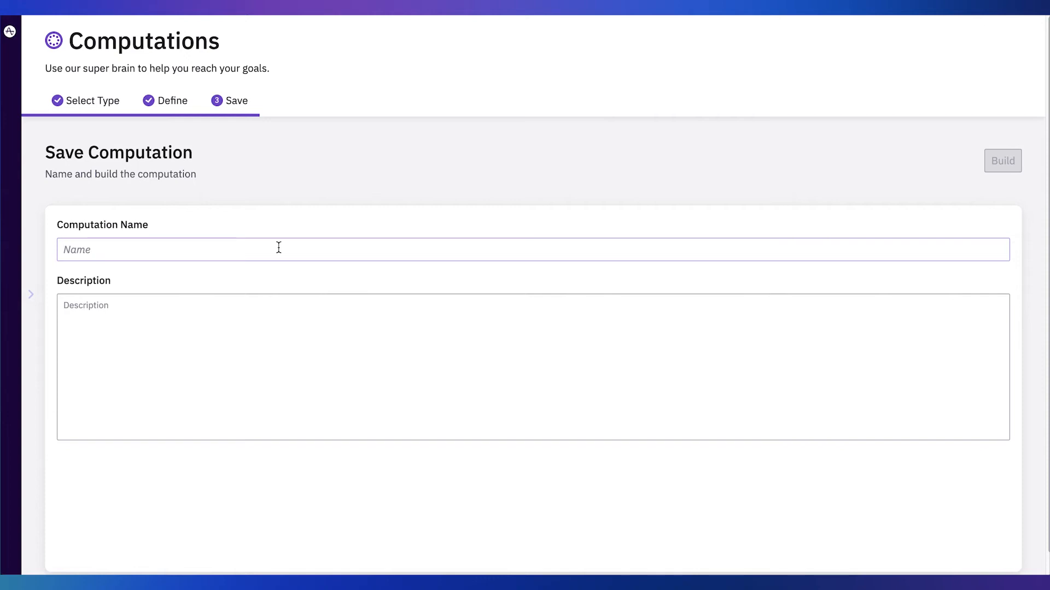
Name the computation 'Purchase Count' and build it
{"action": "type", "text": "Purchase"}
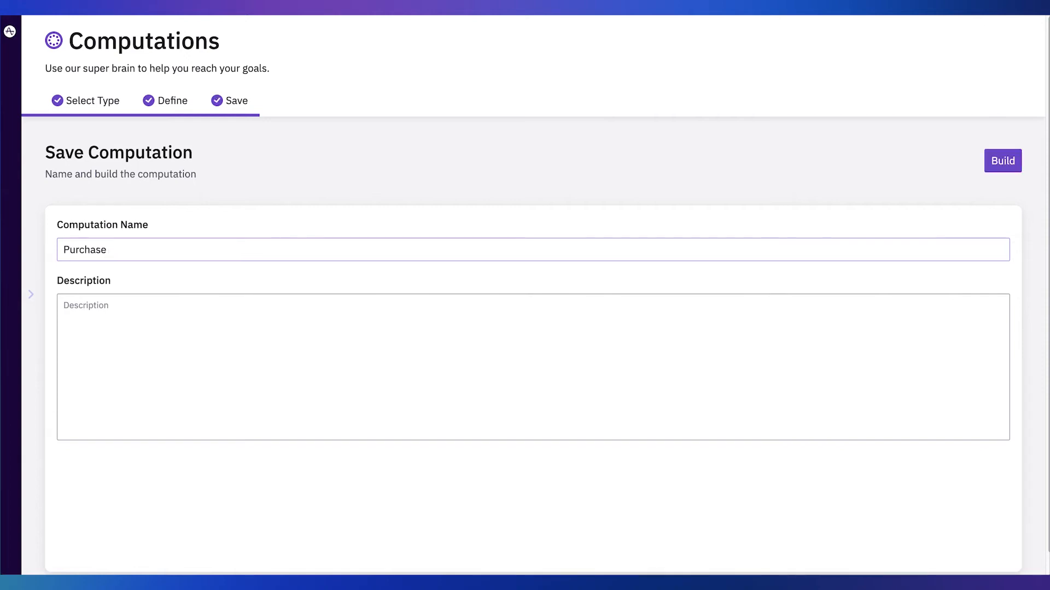
{"action": "type", "text": "Count"}
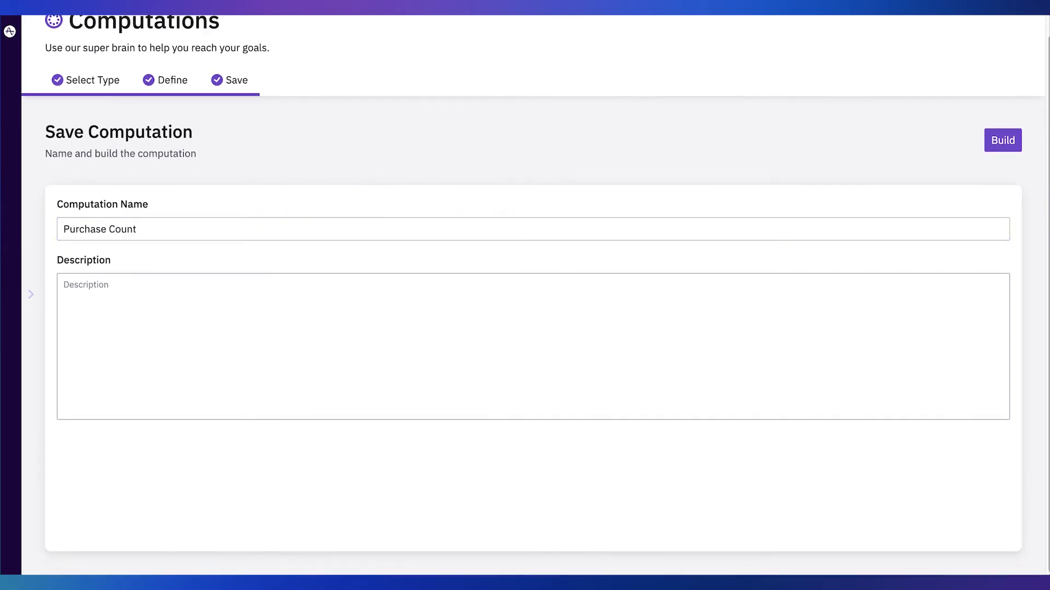
{"action": "left_click", "coordinate": [1001, 140]}
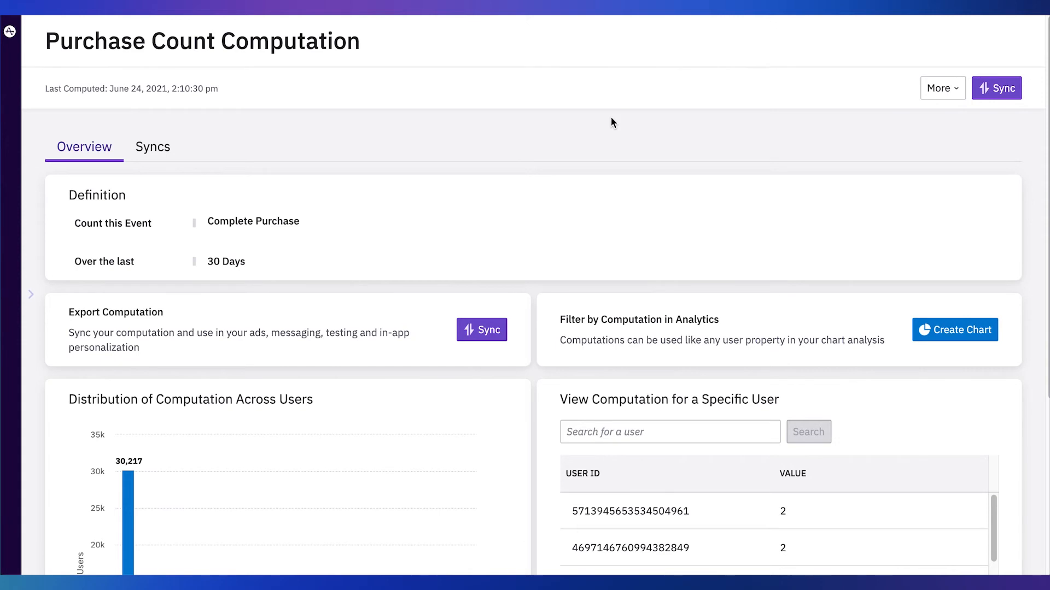
{"action": "scroll", "scroll_direction": "down", "scroll_amount": 3}
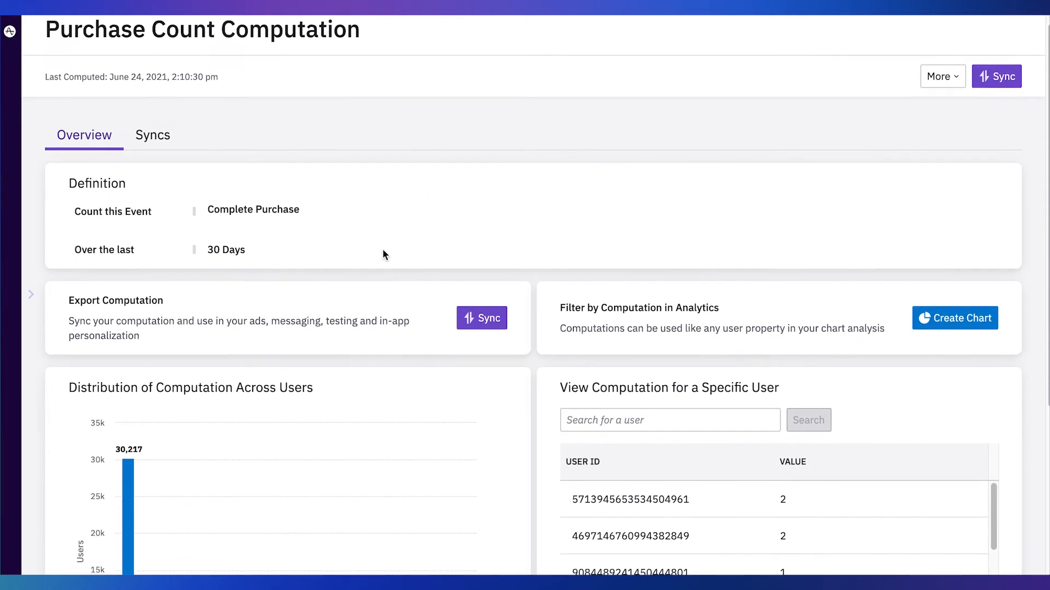
{"action": "scroll", "scroll_direction": "down", "scroll_amount": 3}
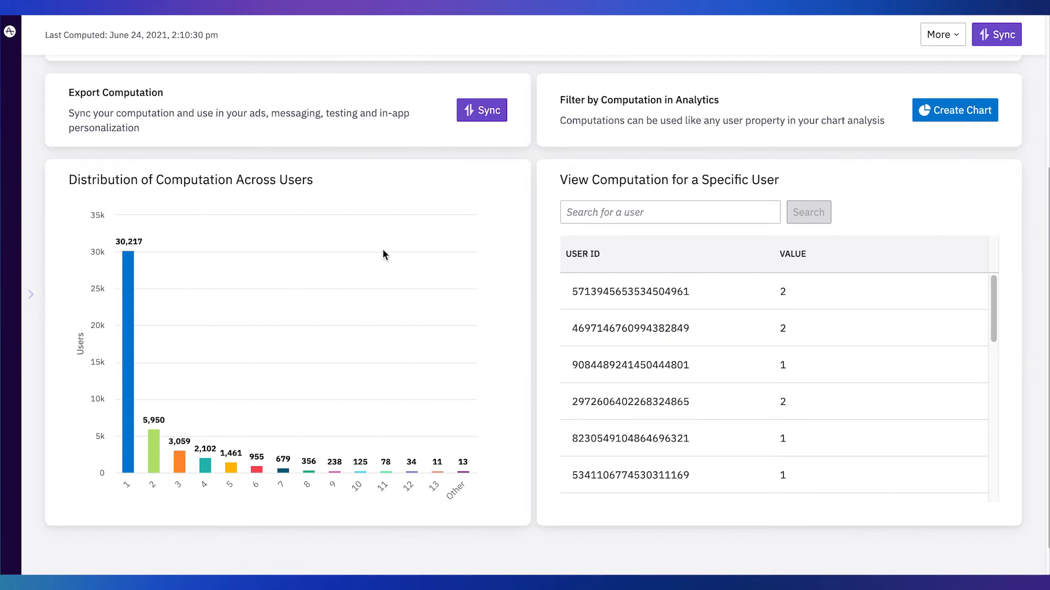
{"action": "mouse_move", "coordinate": [387, 261]}
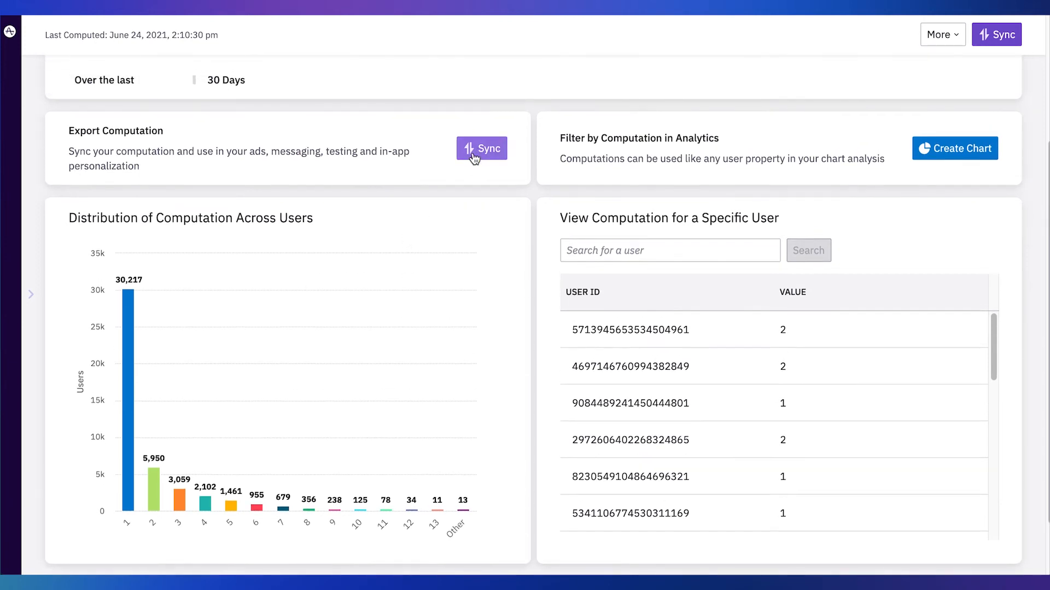
{"action": "left_click", "coordinate": [481, 148]}
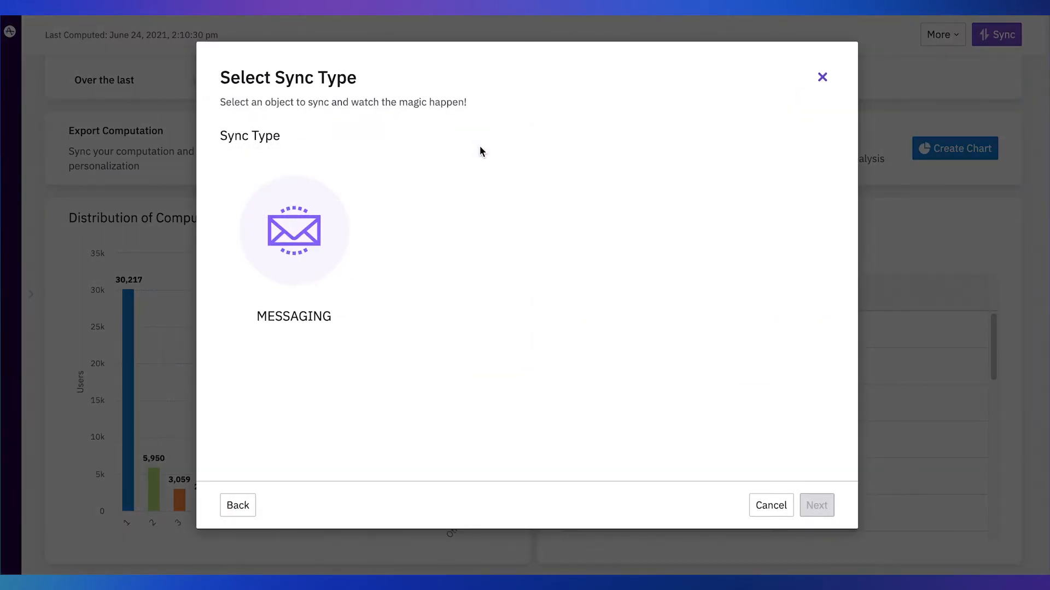
{"action": "mouse_move", "coordinate": [822, 77]}
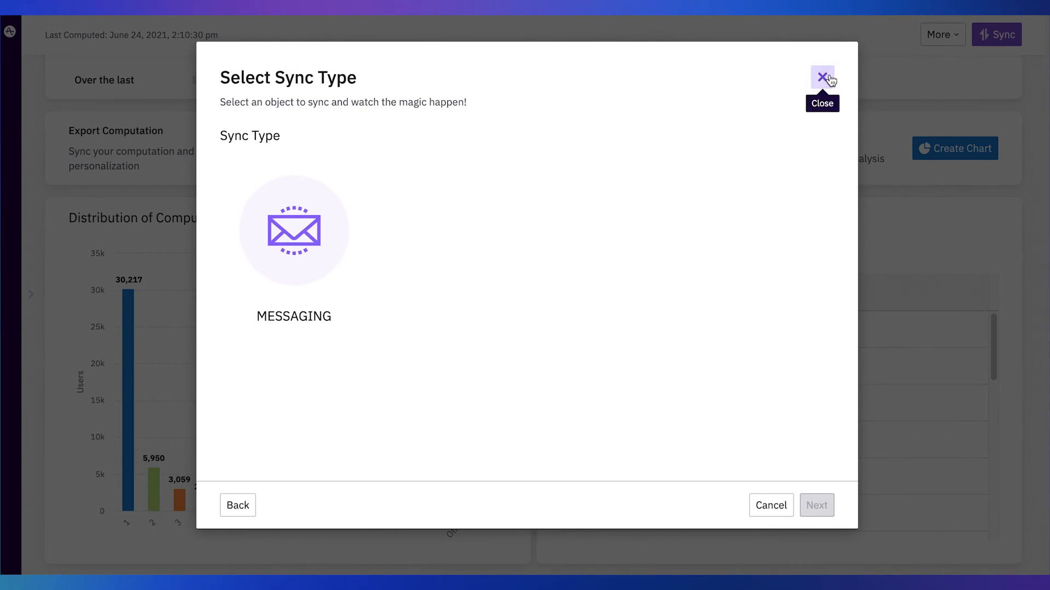
{"action": "left_click", "coordinate": [823, 76]}
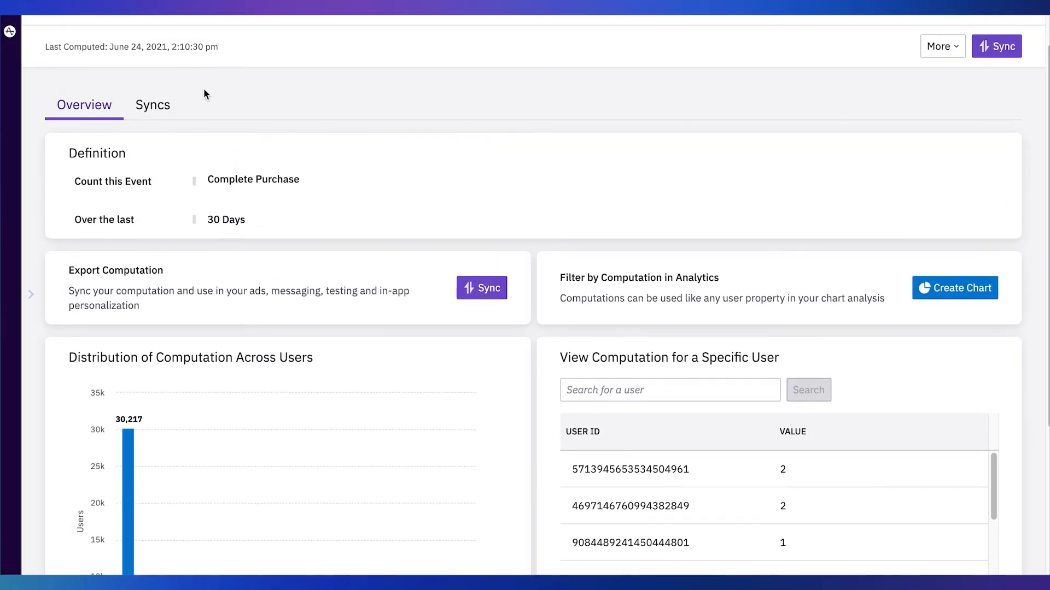
{"action": "left_click", "coordinate": [152, 105]}
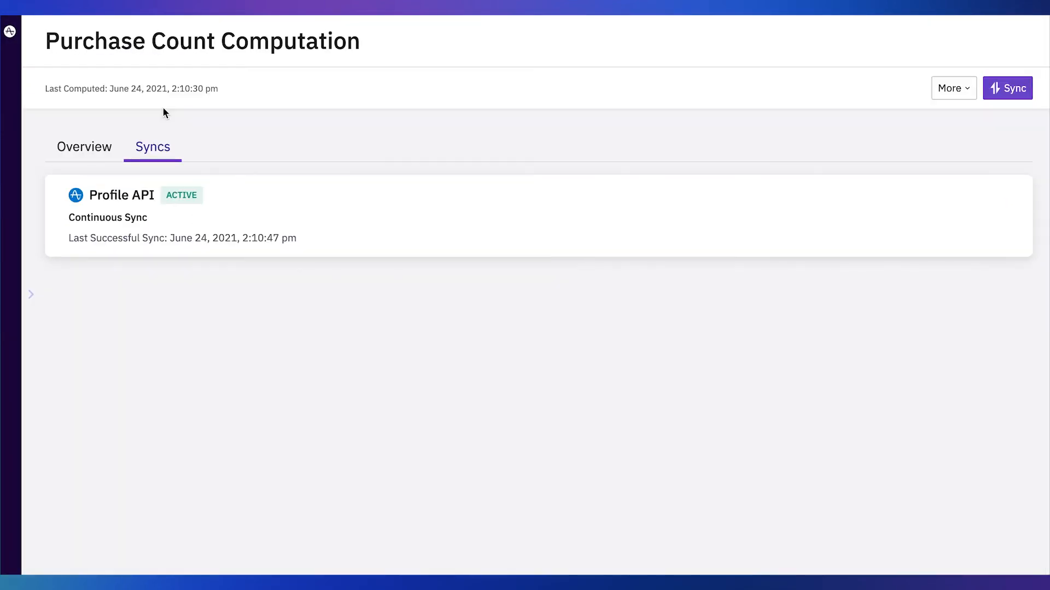
{"action": "mouse_move", "coordinate": [491, 132]}
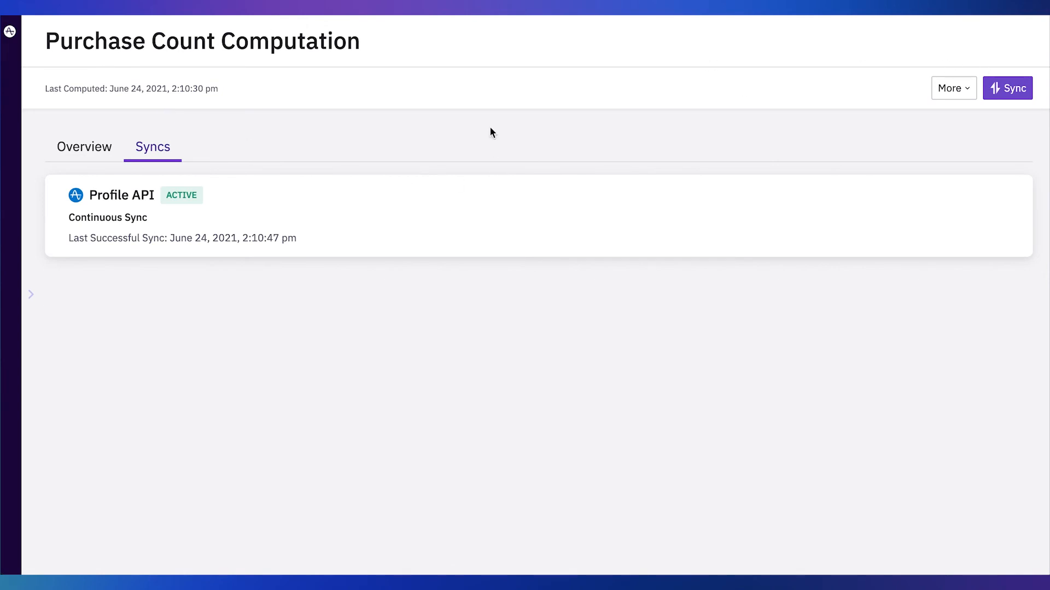
{"action": "left_click", "coordinate": [84, 147]}
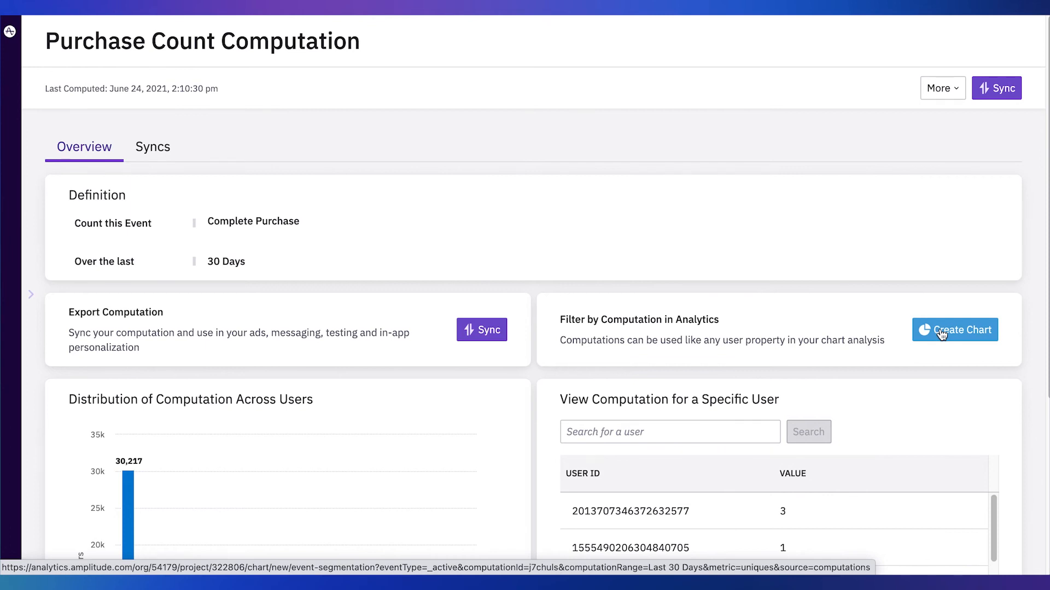
{"action": "mouse_move", "coordinate": [553, 241]}
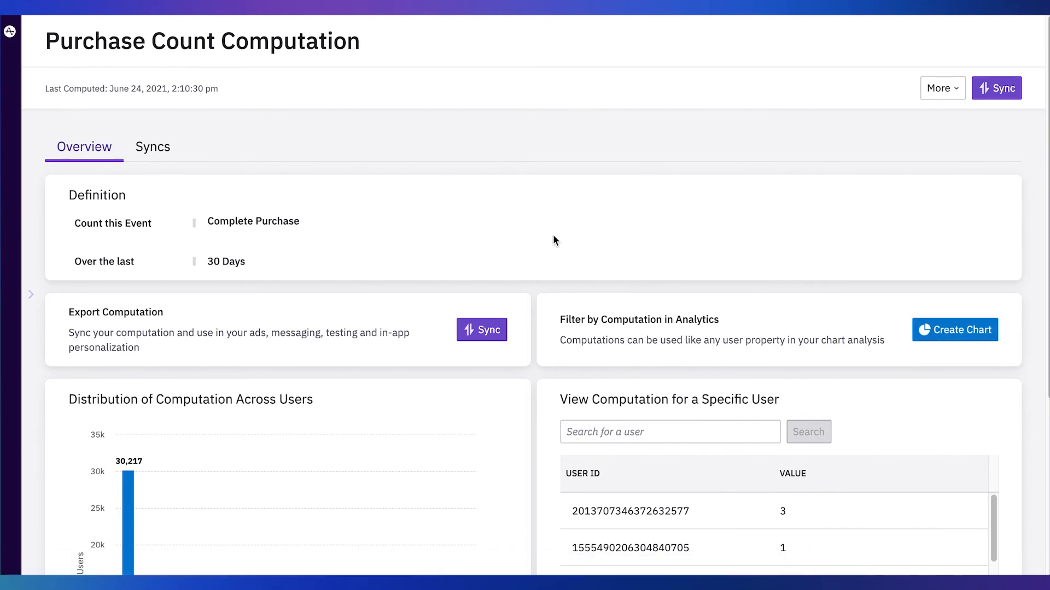
{"action": "scroll", "scroll_direction": "down", "scroll_amount": 3}
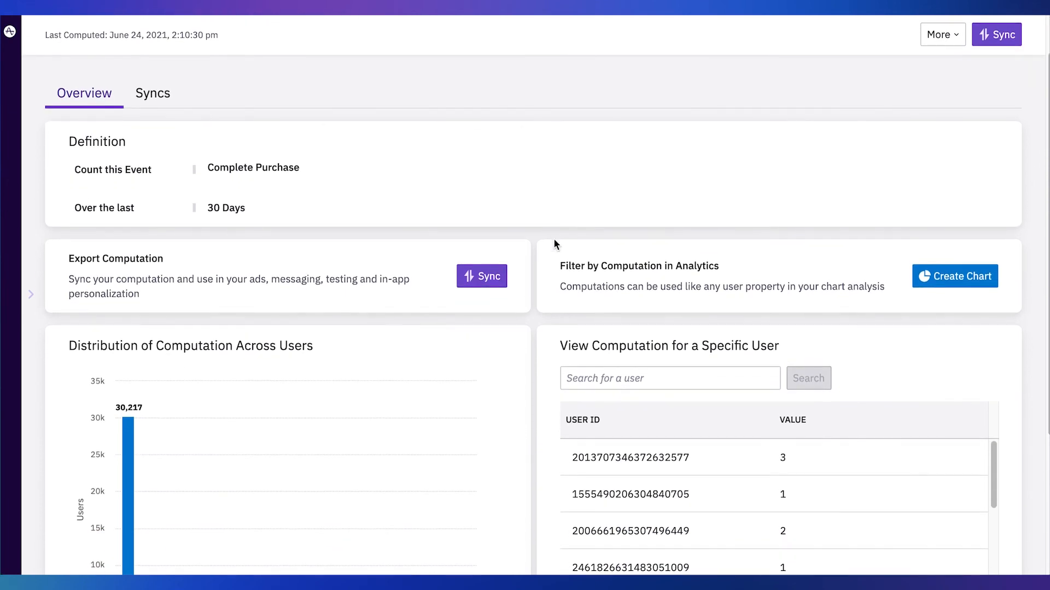
{"action": "mouse_move", "coordinate": [558, 252]}
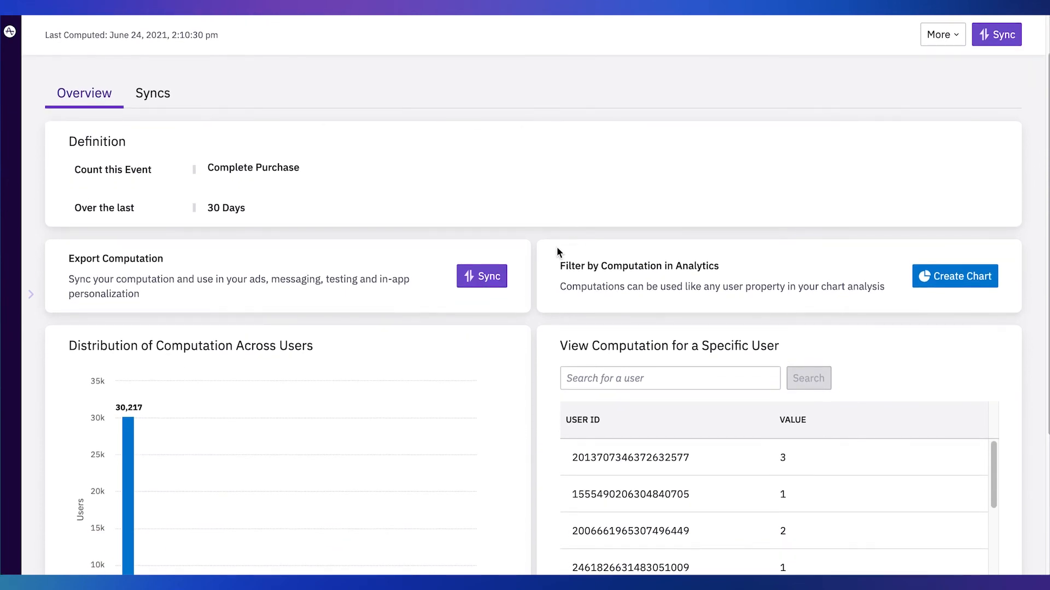
{"action": "mouse_move", "coordinate": [551, 253]}
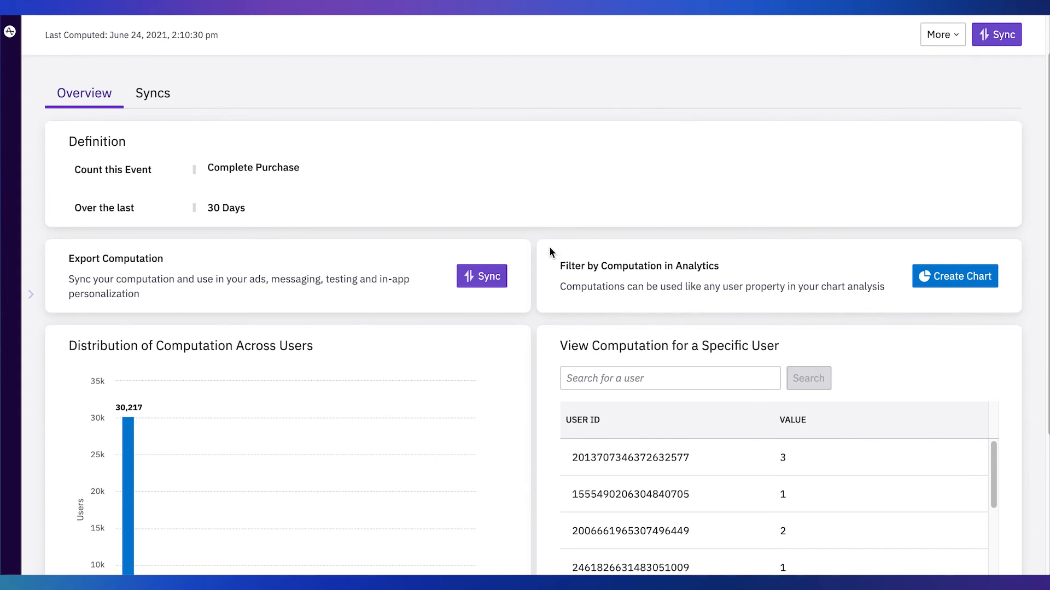
{"action": "mouse_move", "coordinate": [219, 137]}
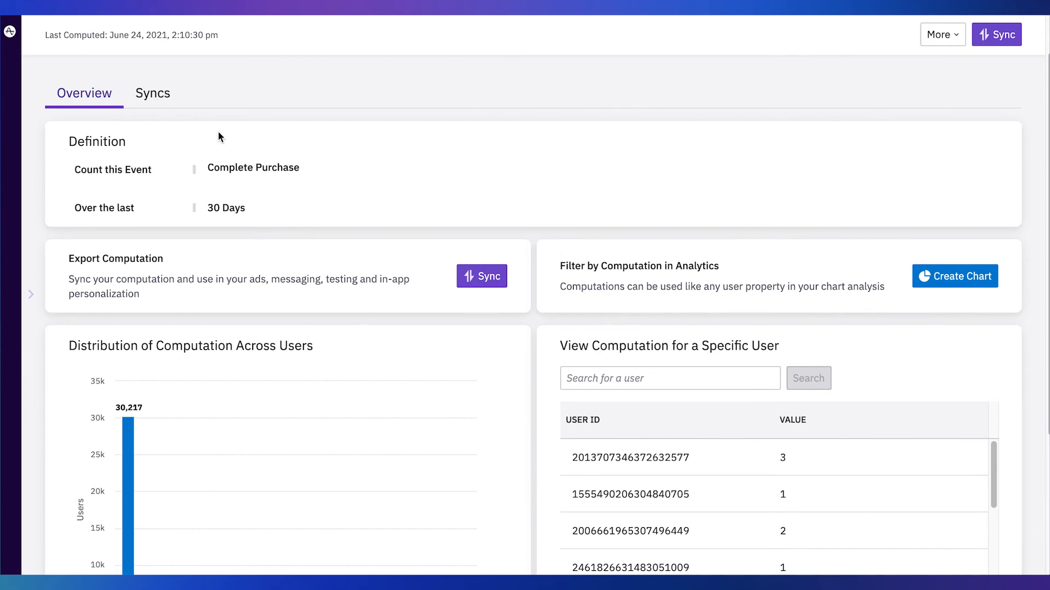
Open the Purchase Count computation's Syncs tab to see the active Profile API sync
{"action": "left_click", "coordinate": [152, 93]}
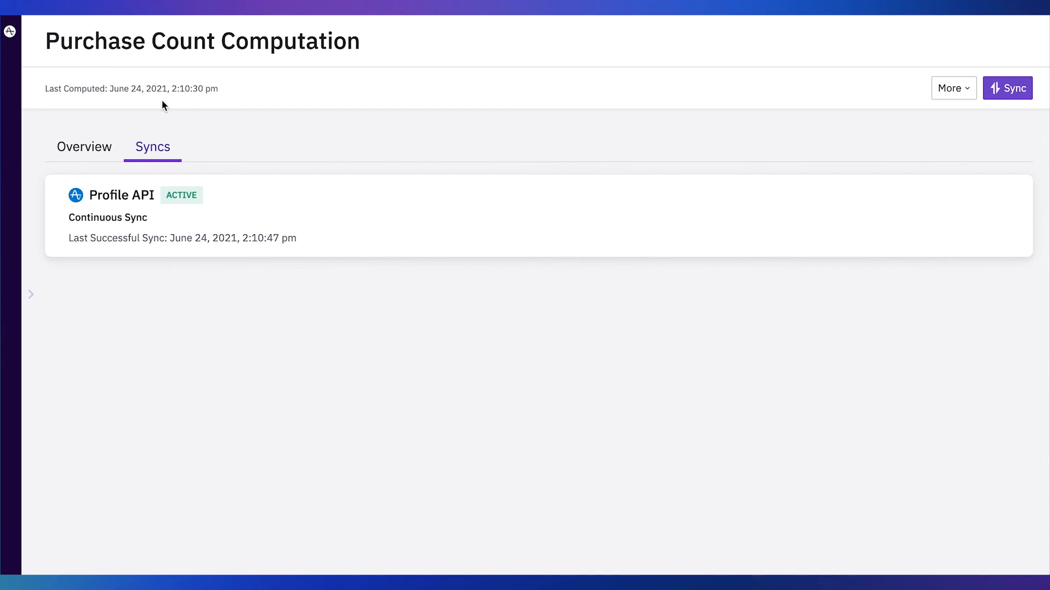
{"action": "mouse_move", "coordinate": [150, 42]}
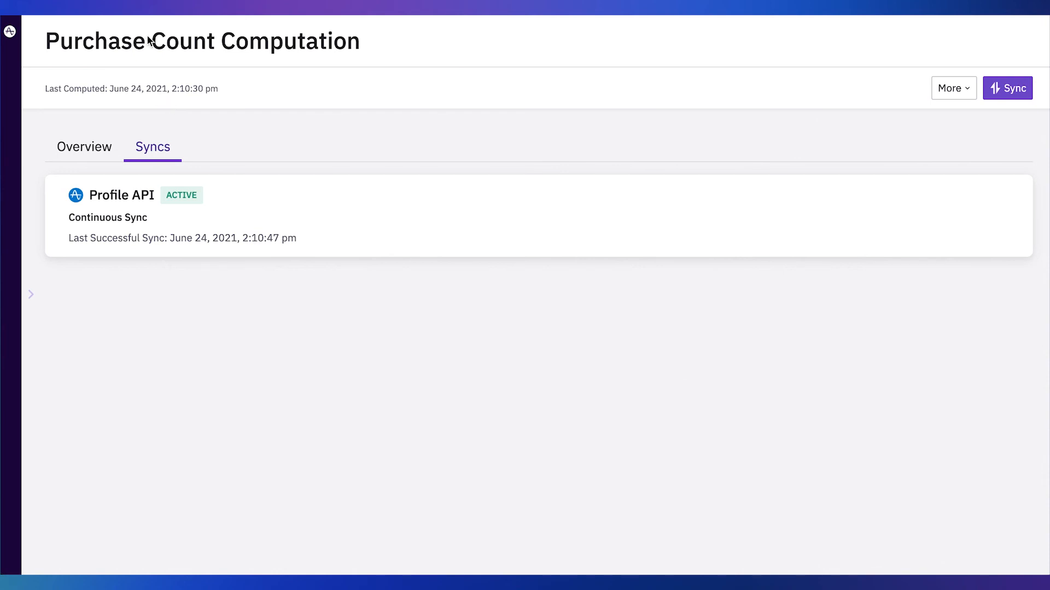